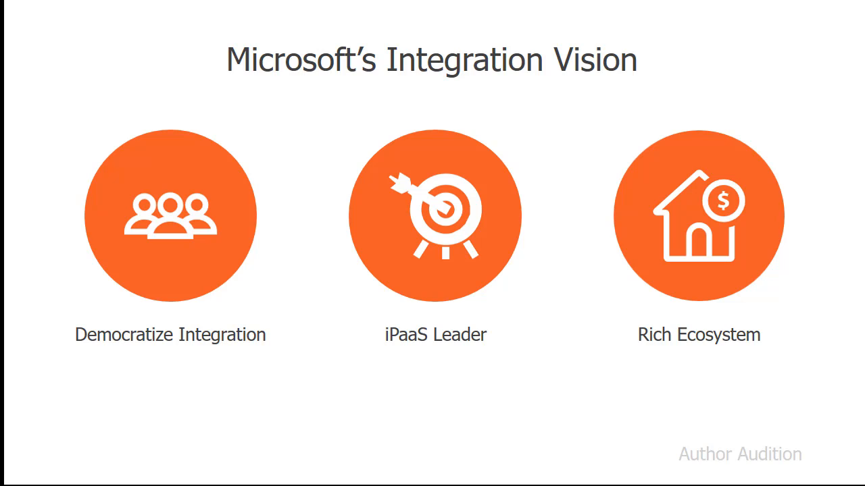
# Step: Advance the deck to the 'Microsoft's Cloud Integration Platform' slide
pyautogui.press('Right')
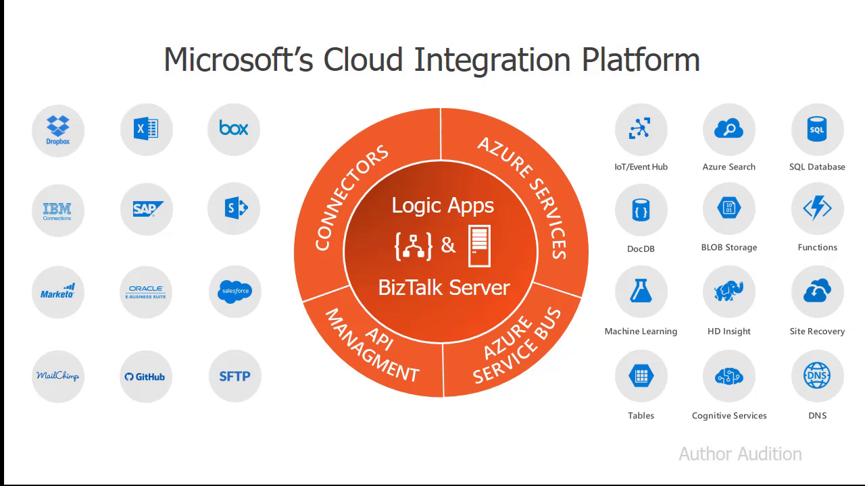
pyautogui.press('Right')
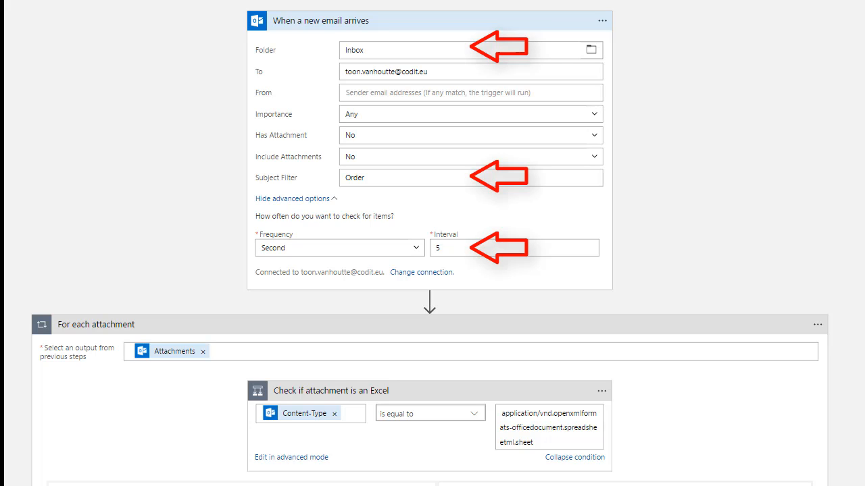
# Step: Scroll through the If Yes attachment branch, then back up to the Request workflow
pyautogui.scroll(-3)
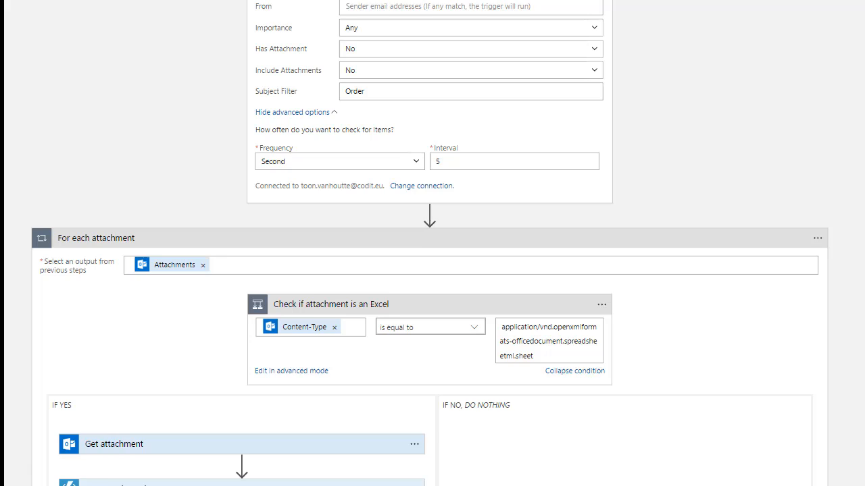
pyautogui.scroll(-3)
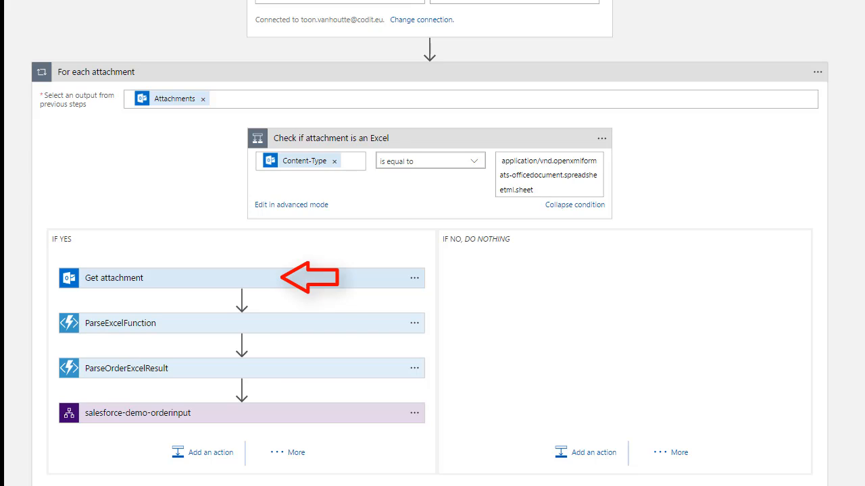
pyautogui.moveTo(309, 323)
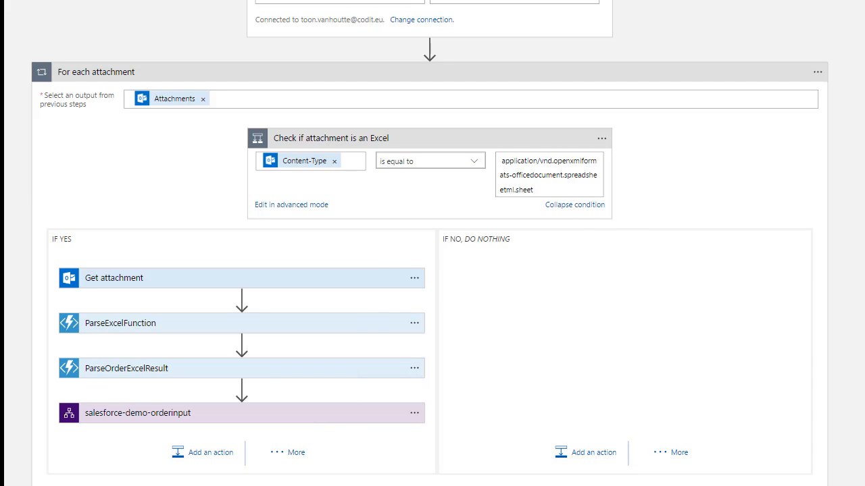
pyautogui.scroll(3)
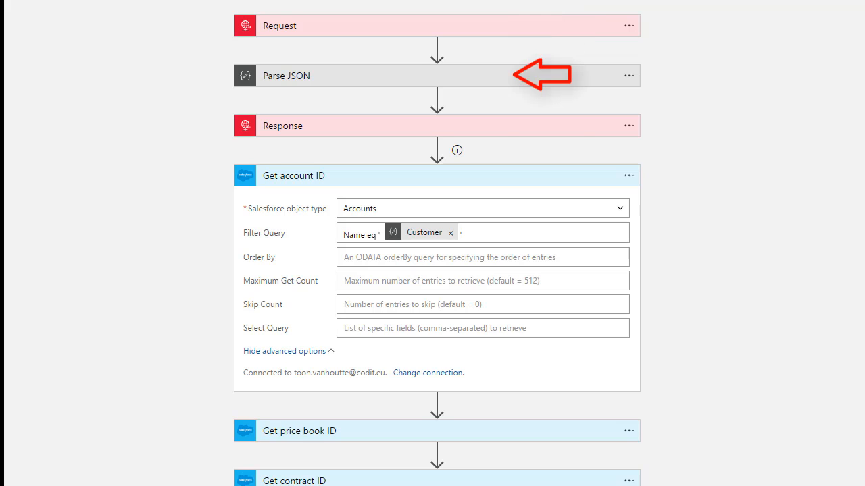
# Step: Scroll past the account, price book, contract and Create order steps to both For each loops
pyautogui.scroll(-3)
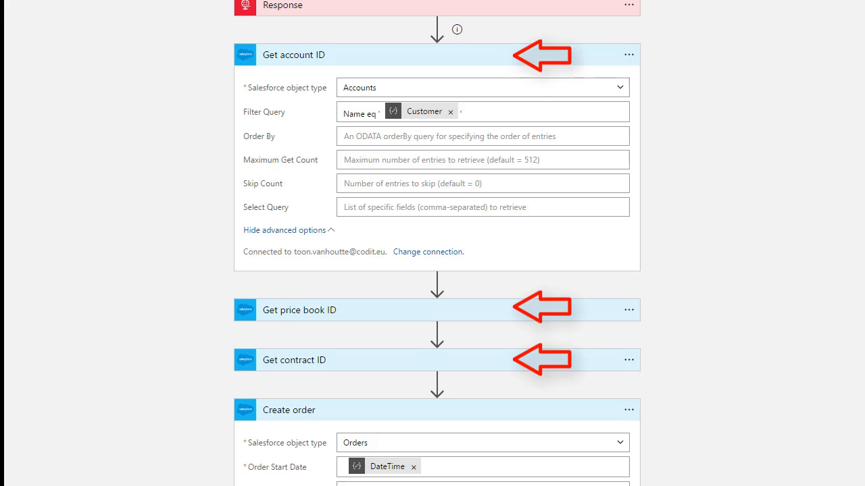
pyautogui.scroll(-3)
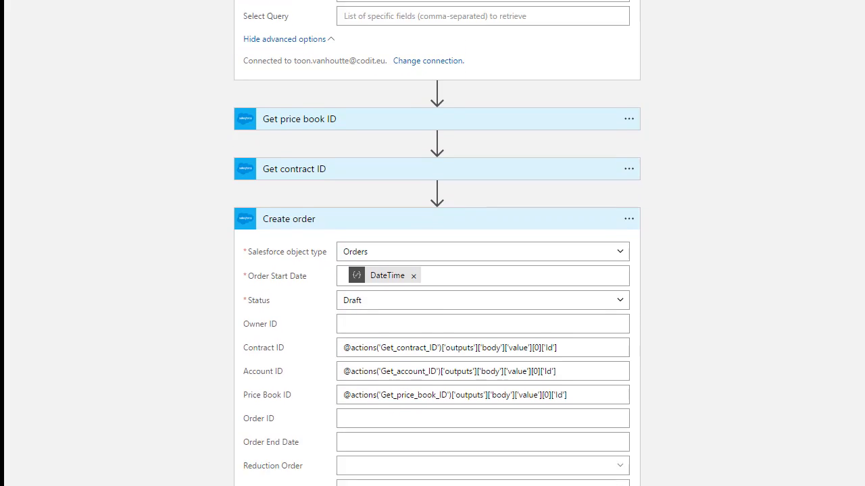
pyautogui.scroll(-3)
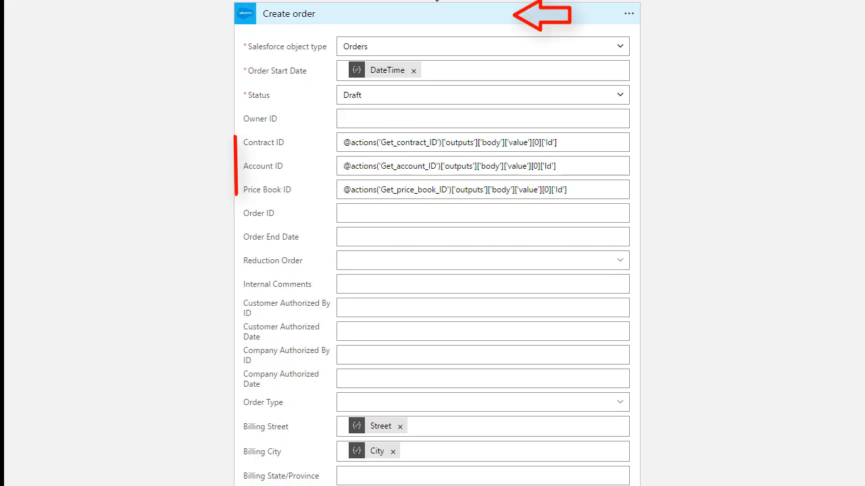
pyautogui.scroll(-3)
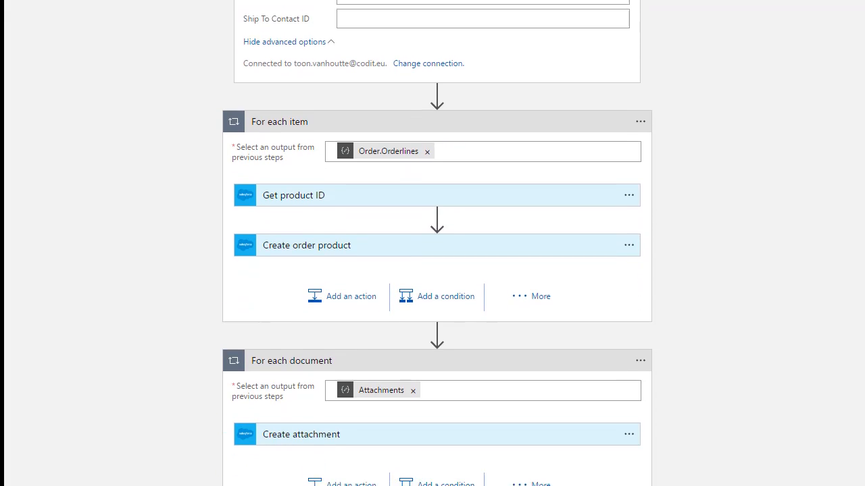
pyautogui.scroll(-3)
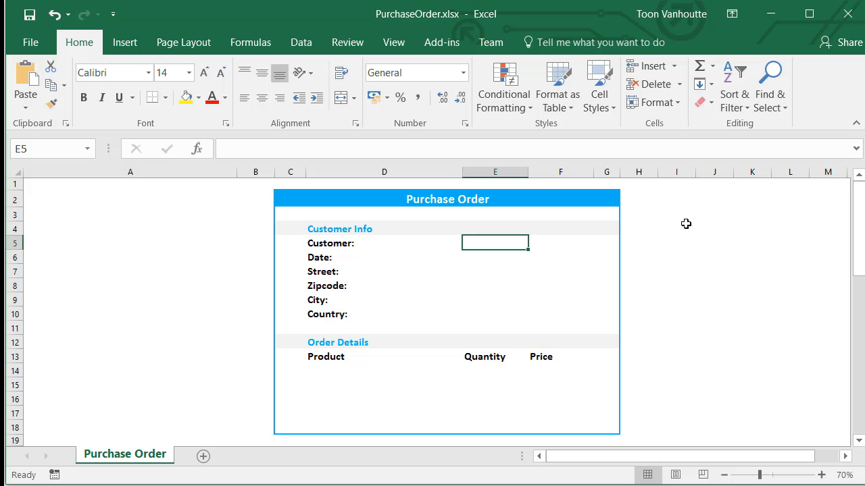
# Step: Enter date 24/06/20 and Markstraat, then fill product lines with quantities 3, 5 and 9
pyautogui.write('24/06/20')
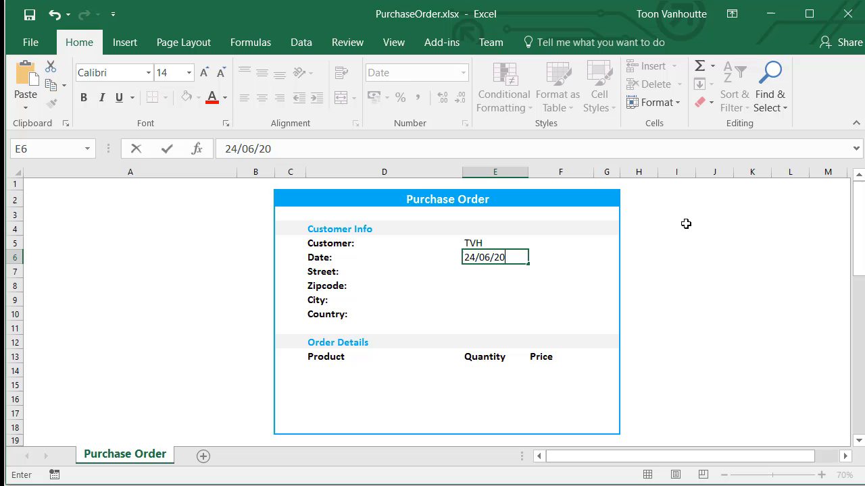
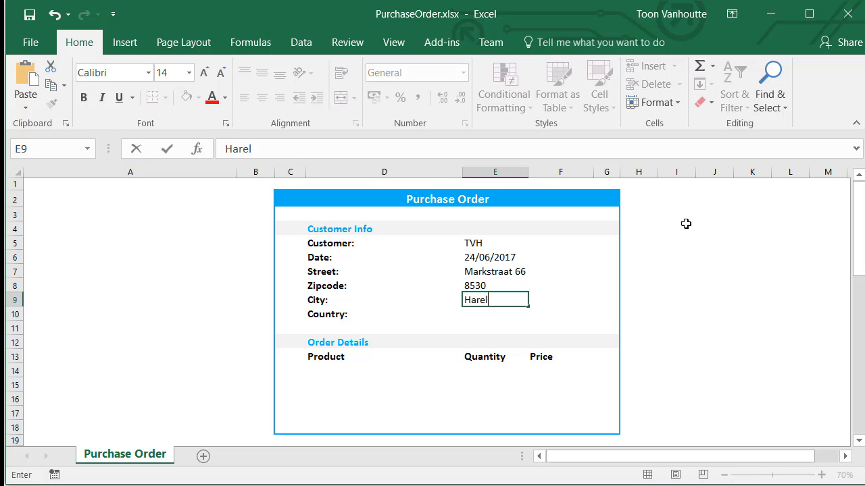
pyautogui.click(383, 370)
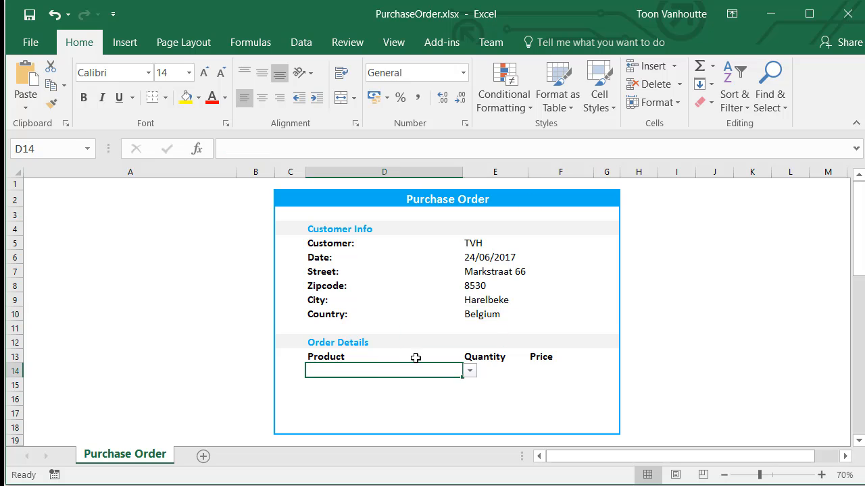
pyautogui.click(469, 384)
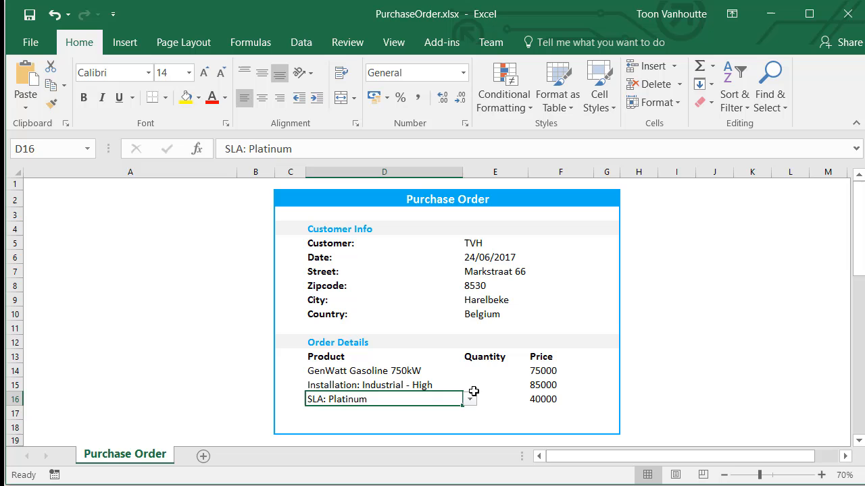
pyautogui.click(494, 399)
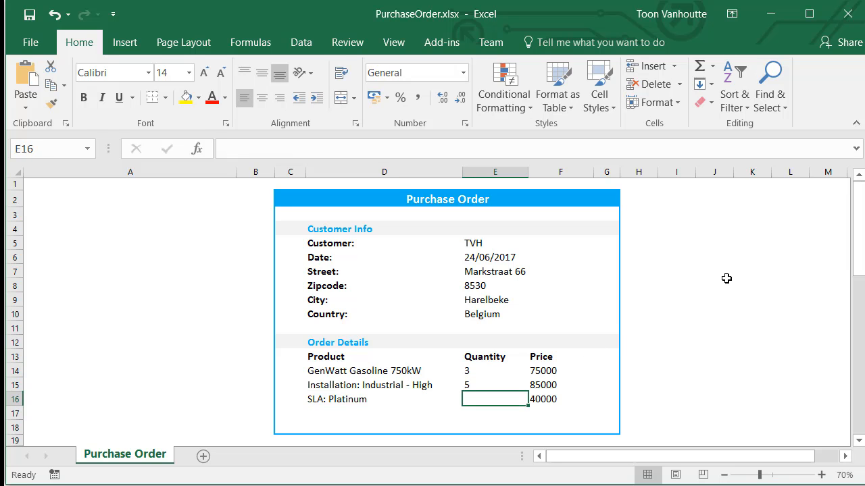
pyautogui.click(714, 285)
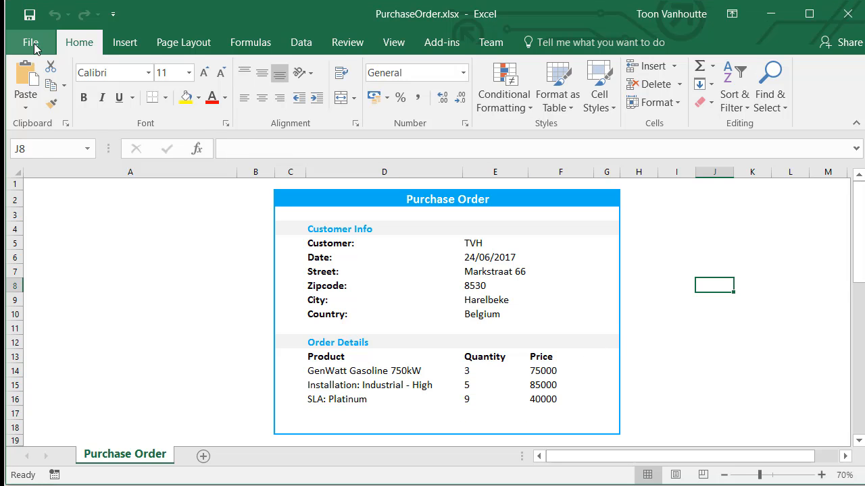
pyautogui.click(30, 42)
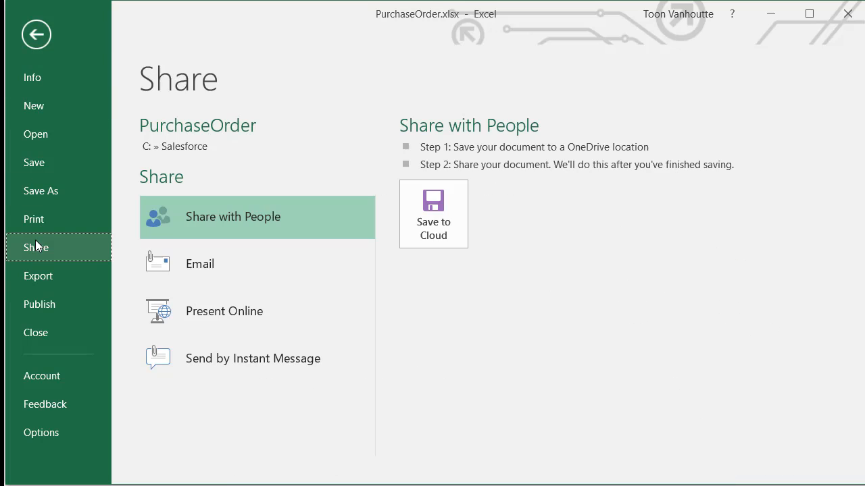
pyautogui.click(200, 263)
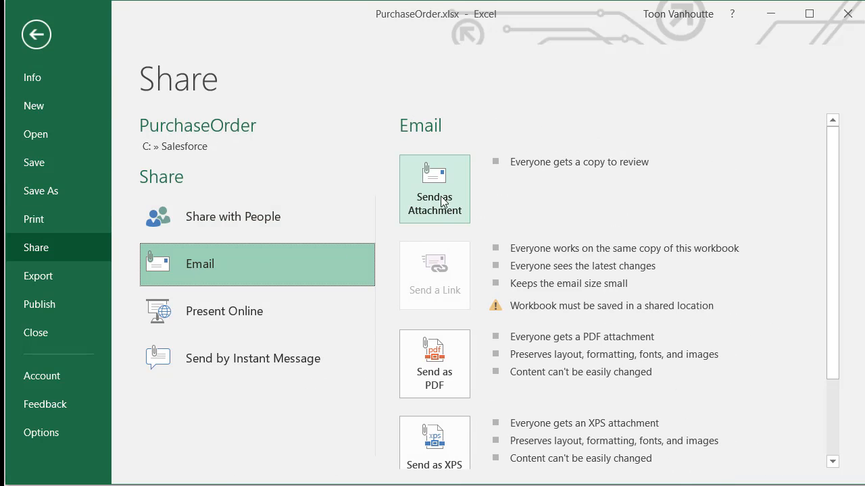
pyautogui.click(435, 189)
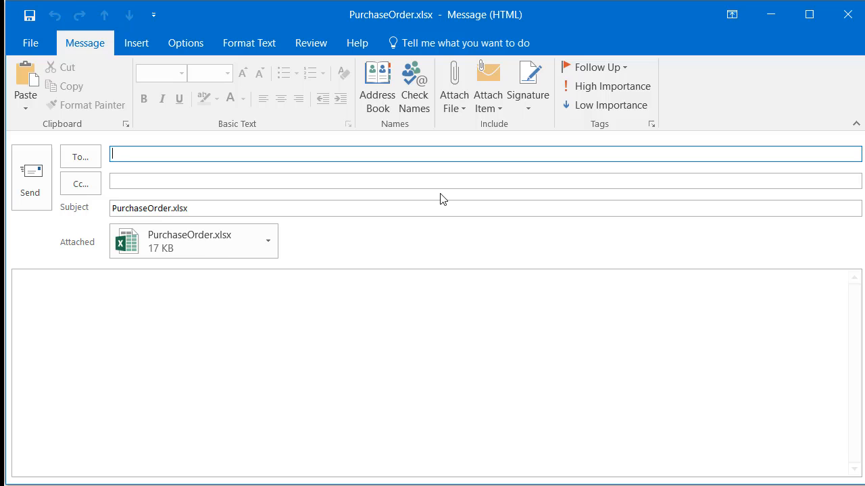
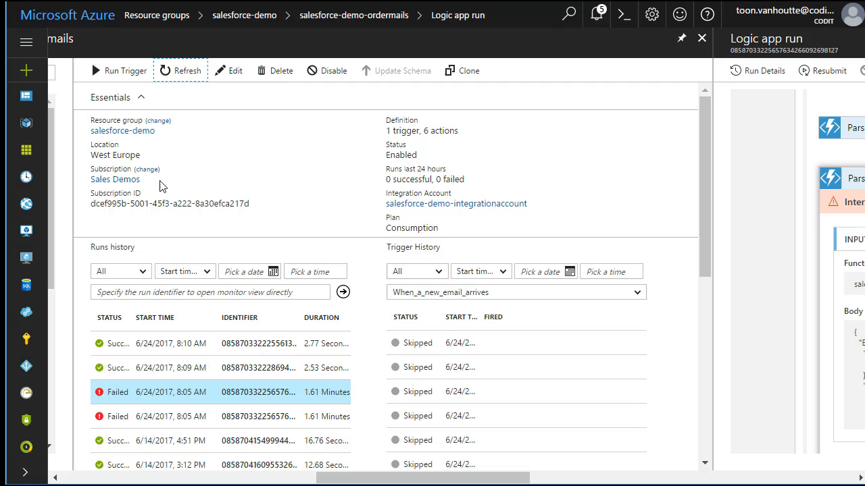
# Step: Inspect the latest order-mails run's steps, then return to the salesforce-demo resource group
pyautogui.click(180, 70)
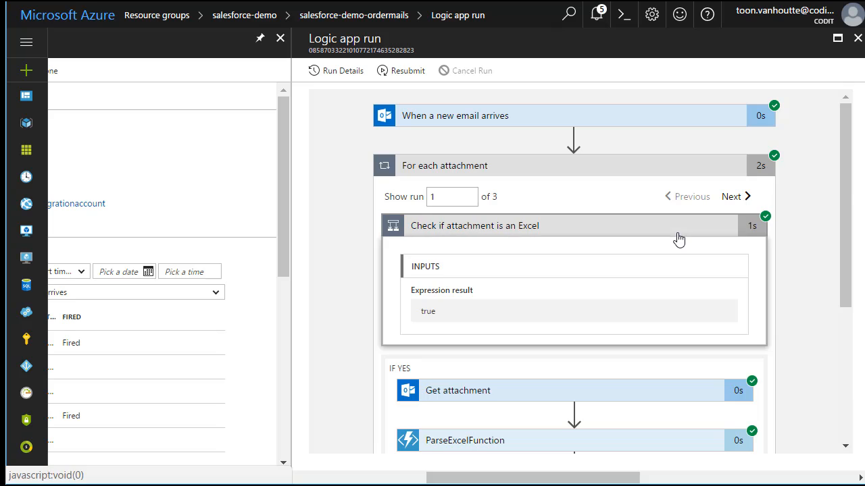
pyautogui.scroll(-3)
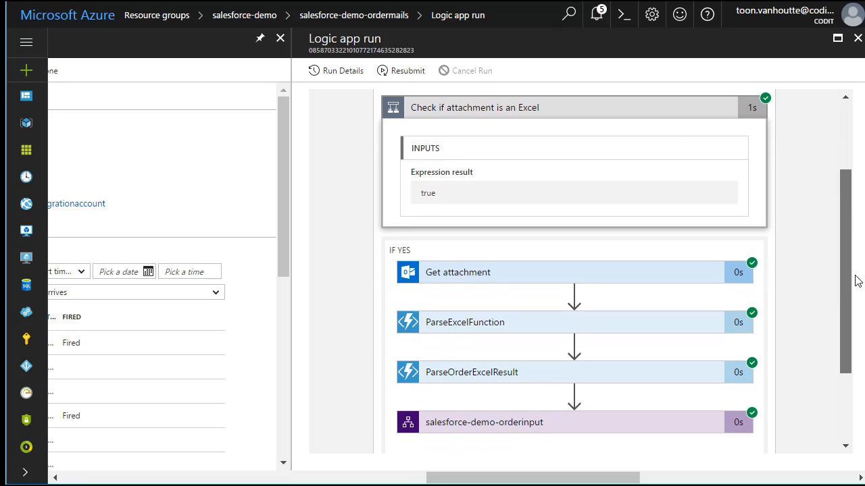
pyautogui.scroll(-3)
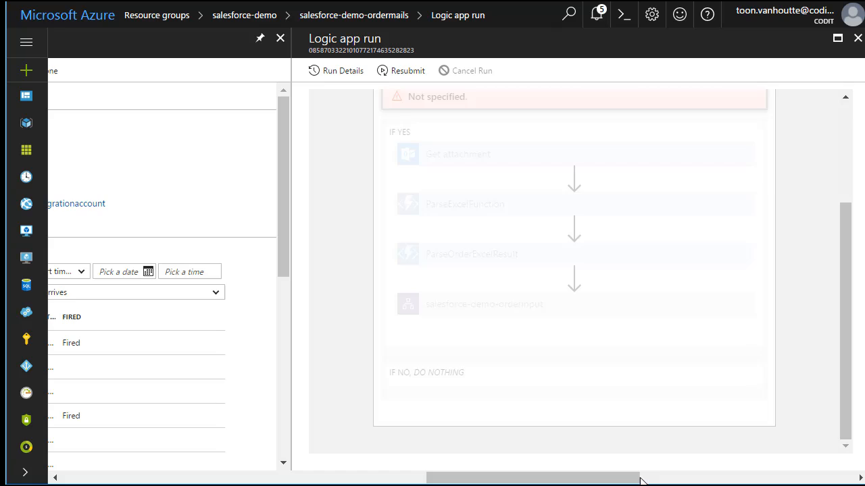
pyautogui.click(244, 15)
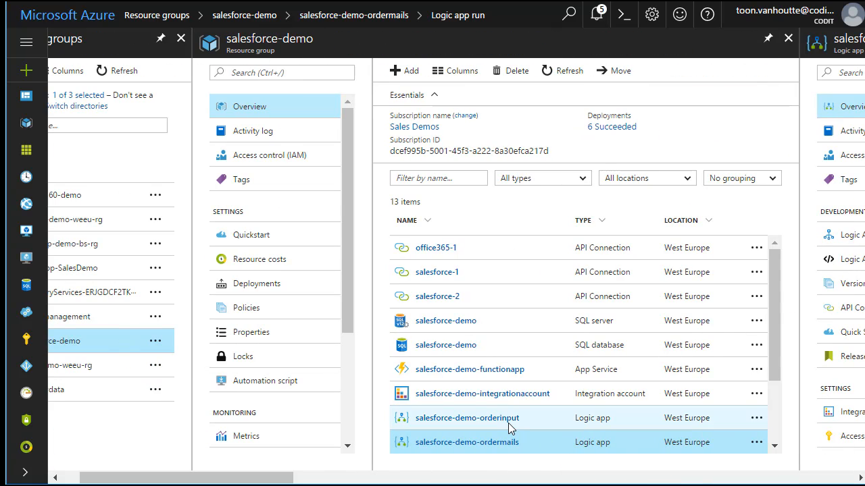
# Step: Open salesforce-demo-orderinput's most recent run and scroll through its succeeded steps
pyautogui.click(467, 418)
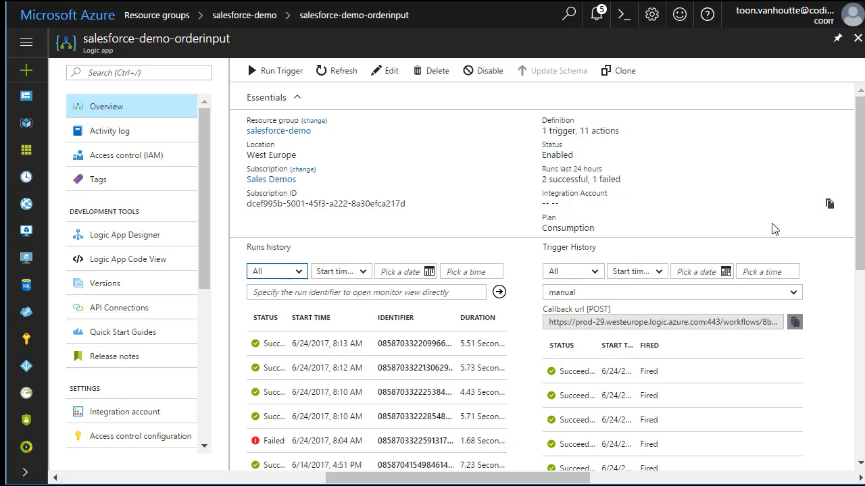
pyautogui.click(361, 353)
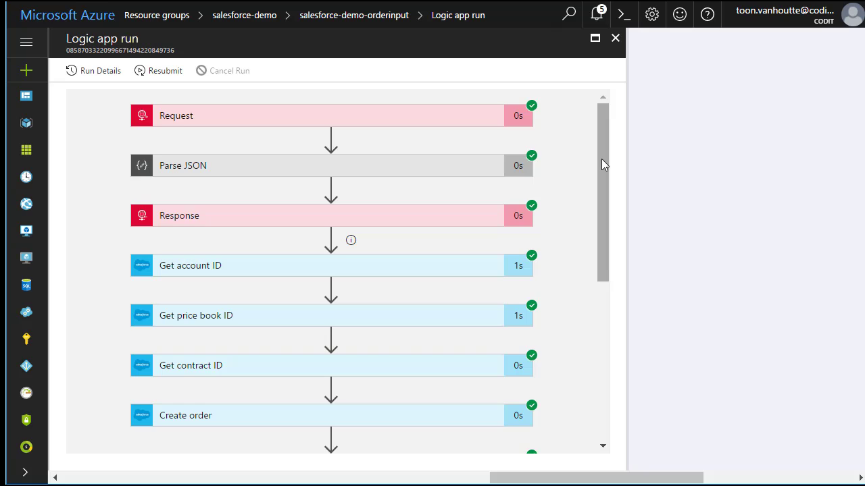
pyautogui.scroll(-3)
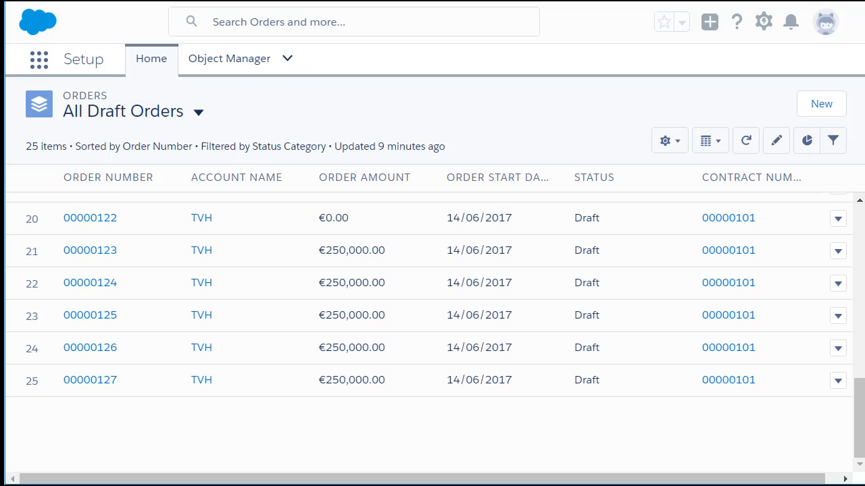
pyautogui.moveTo(257, 144)
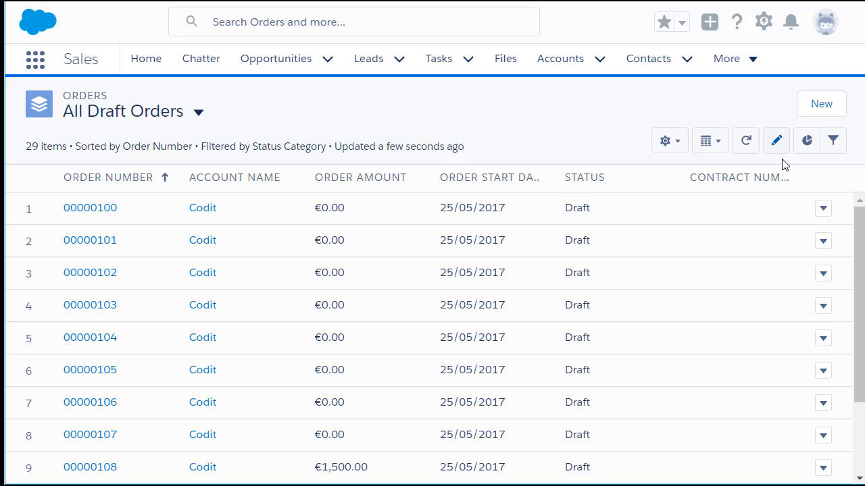
# Step: Scroll to the bottom of All Draft Orders and open new TVH order 00000134
pyautogui.scroll(-3)
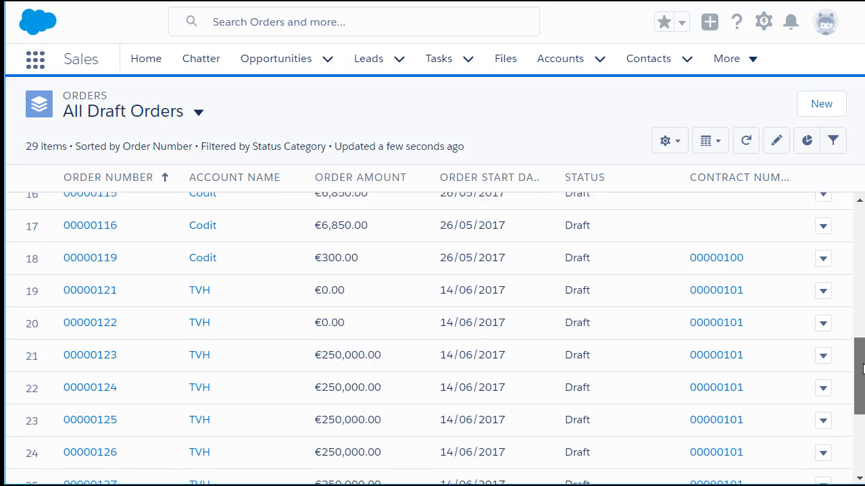
pyautogui.scroll(-3)
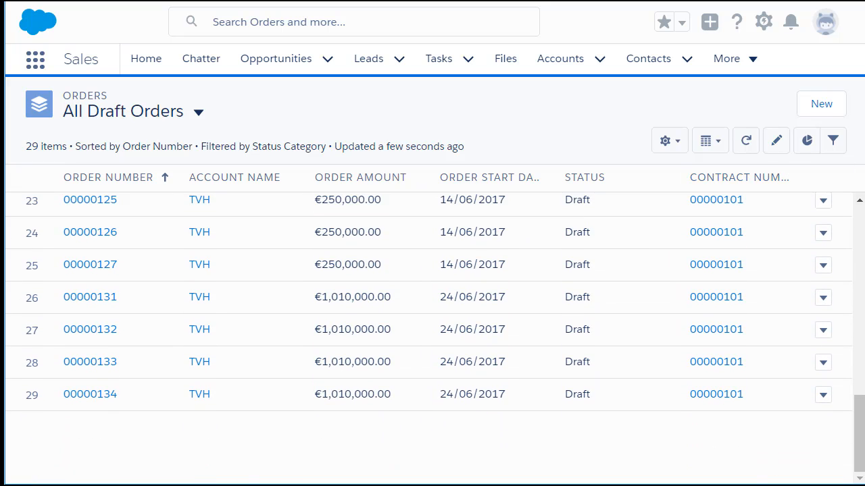
pyautogui.click(89, 394)
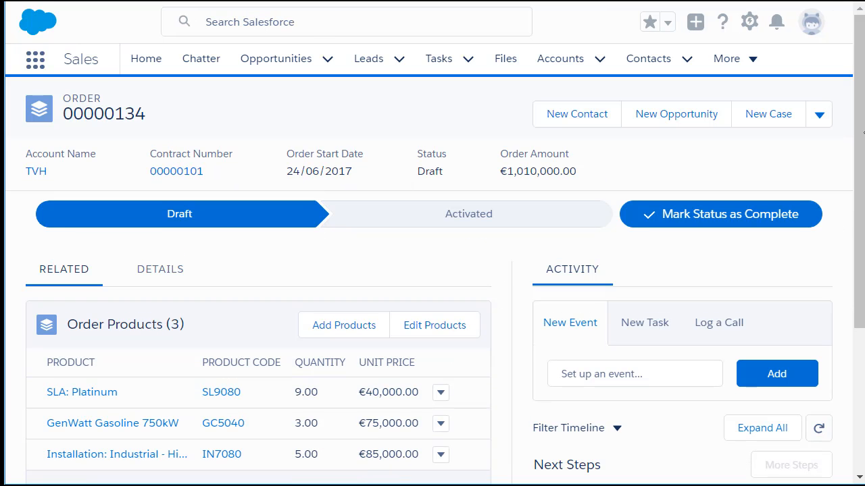
# Step: Scroll past order 00000134's three products and history, then open PurchaseOrder.xlsx
pyautogui.scroll(-3)
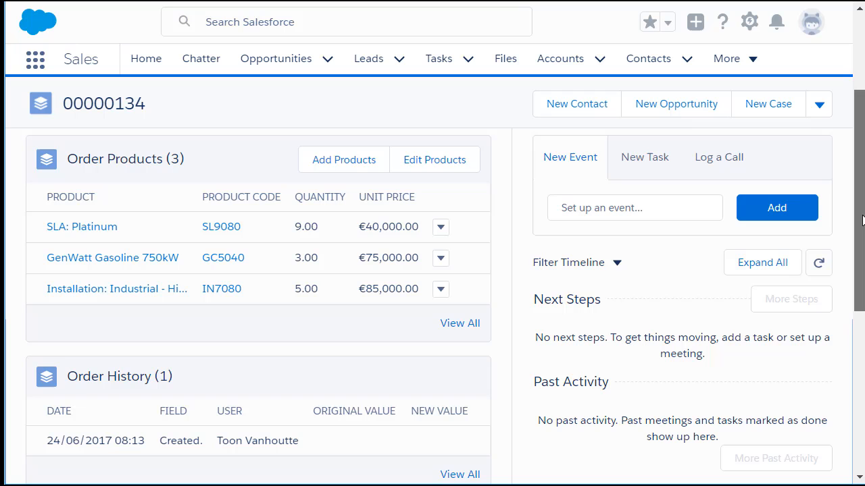
pyautogui.scroll(-3)
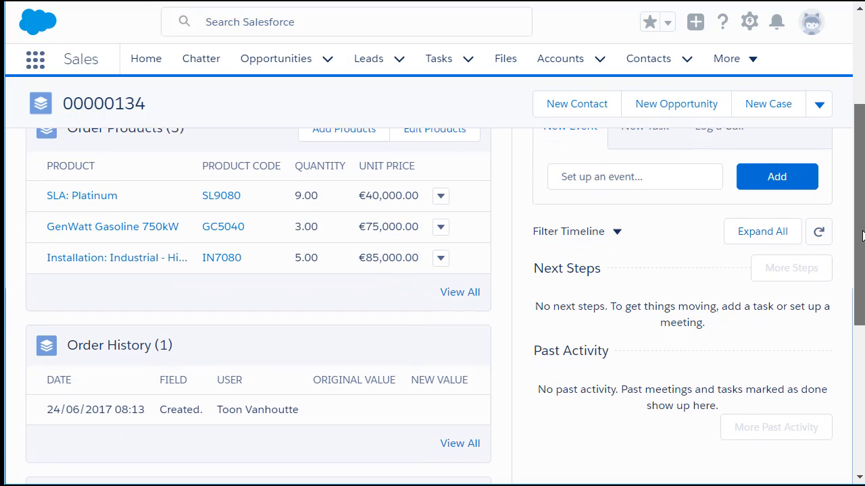
pyautogui.scroll(-3)
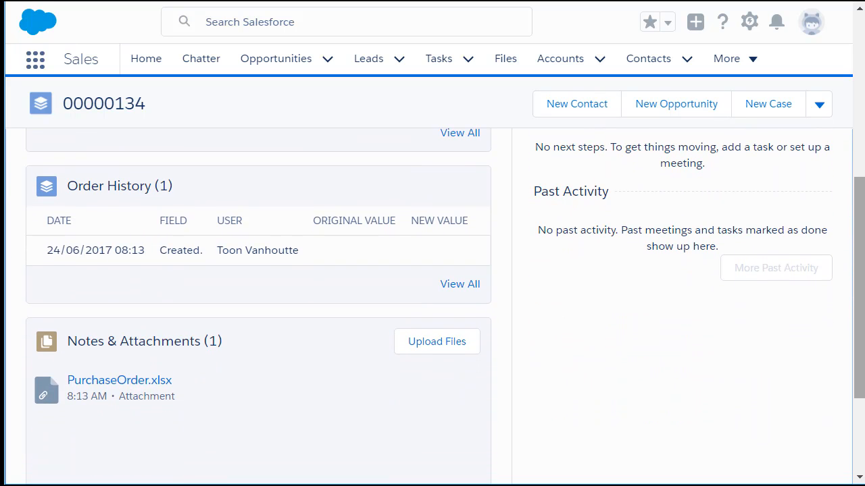
pyautogui.click(119, 381)
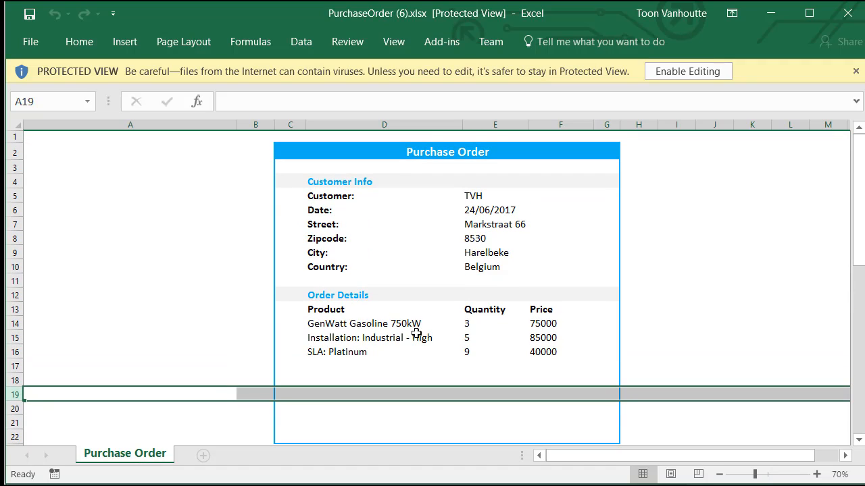
# Step: Review TVH's customer details and three product lines in PurchaseOrder (6).xlsx
pyautogui.click(752, 151)
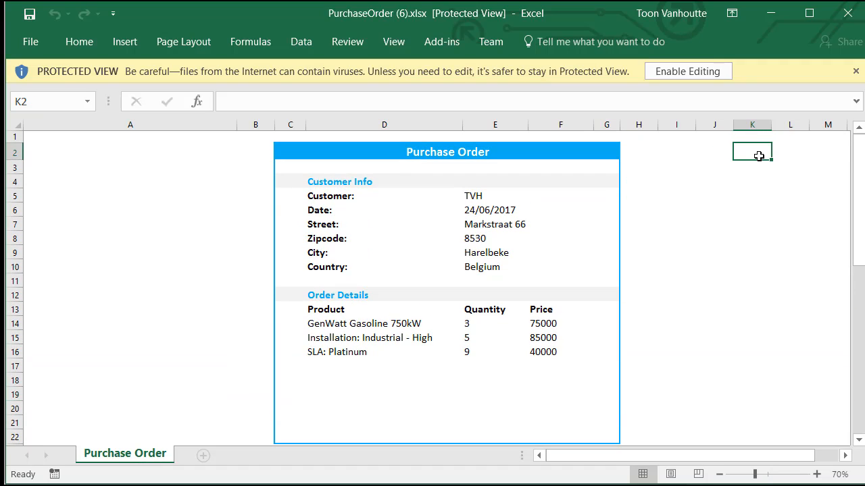